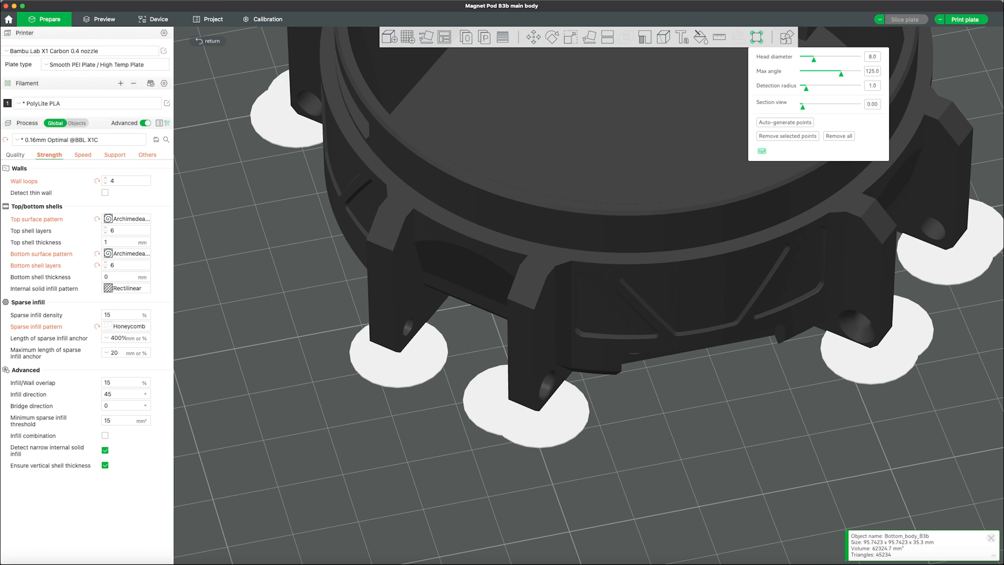
Open the Limpet Canister B2-lidring project and set support type to tree(manual).
click(103, 19)
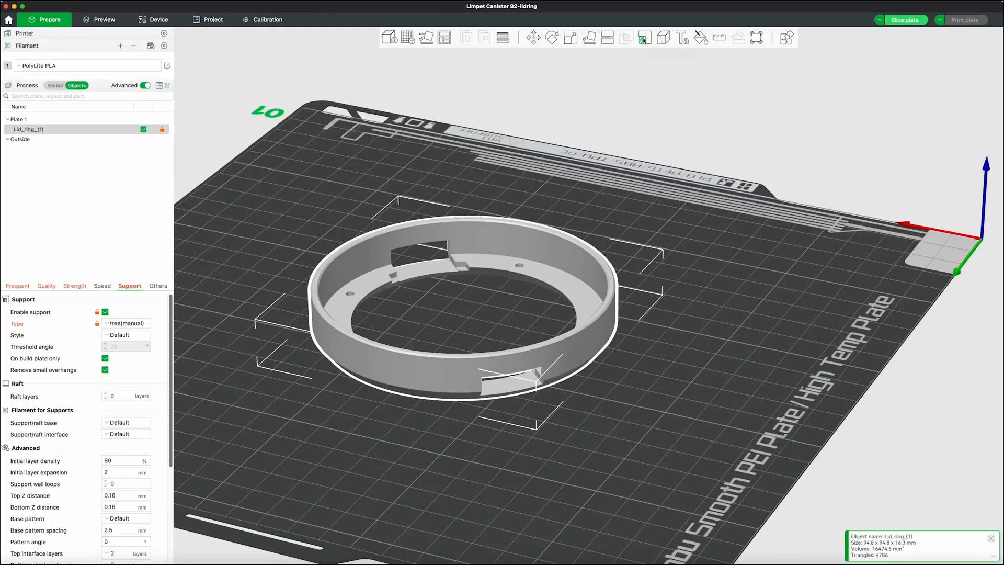
Paint support areas on the lid ring's overhangs, then slice the plate.
click(644, 37)
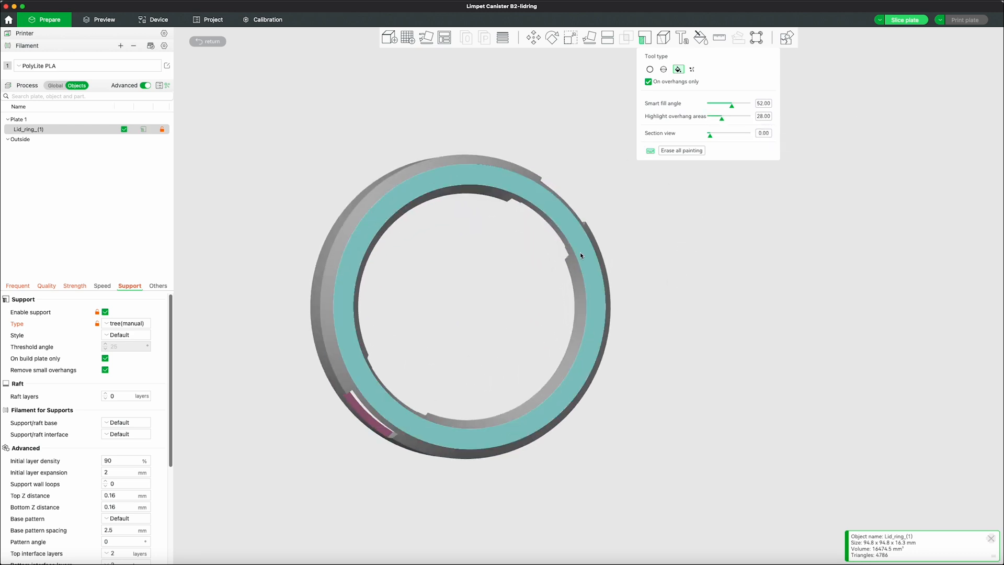
click(208, 41)
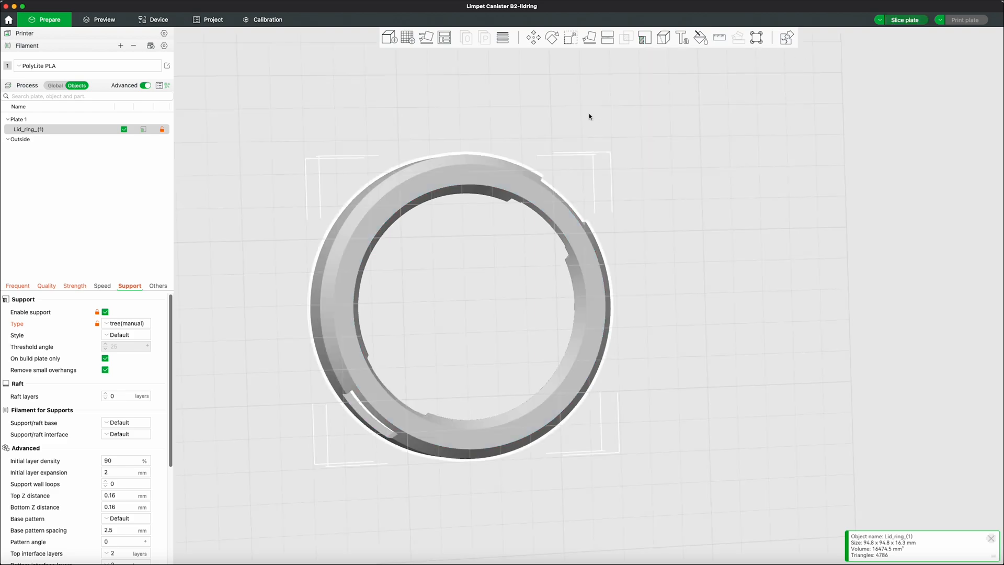
click(904, 20)
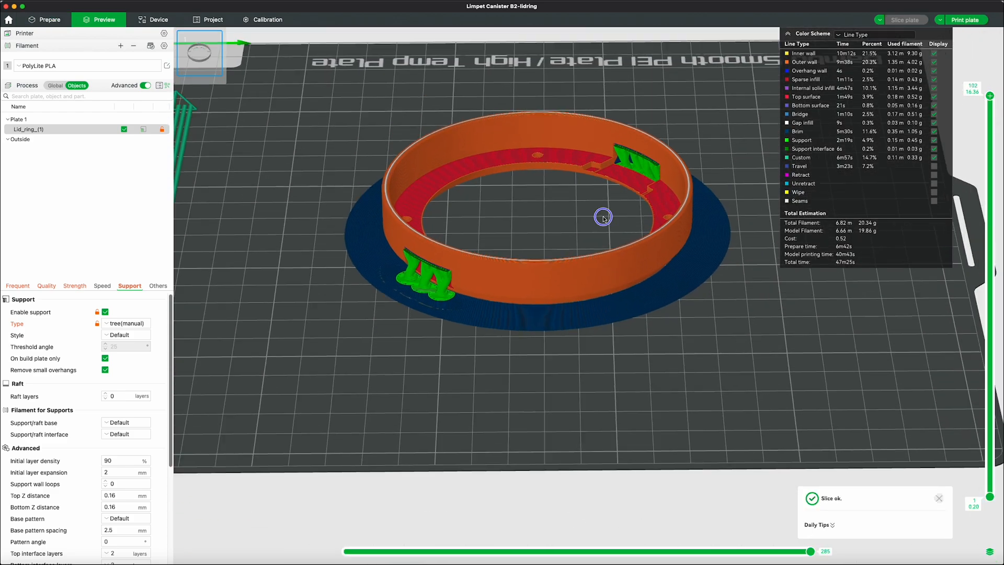